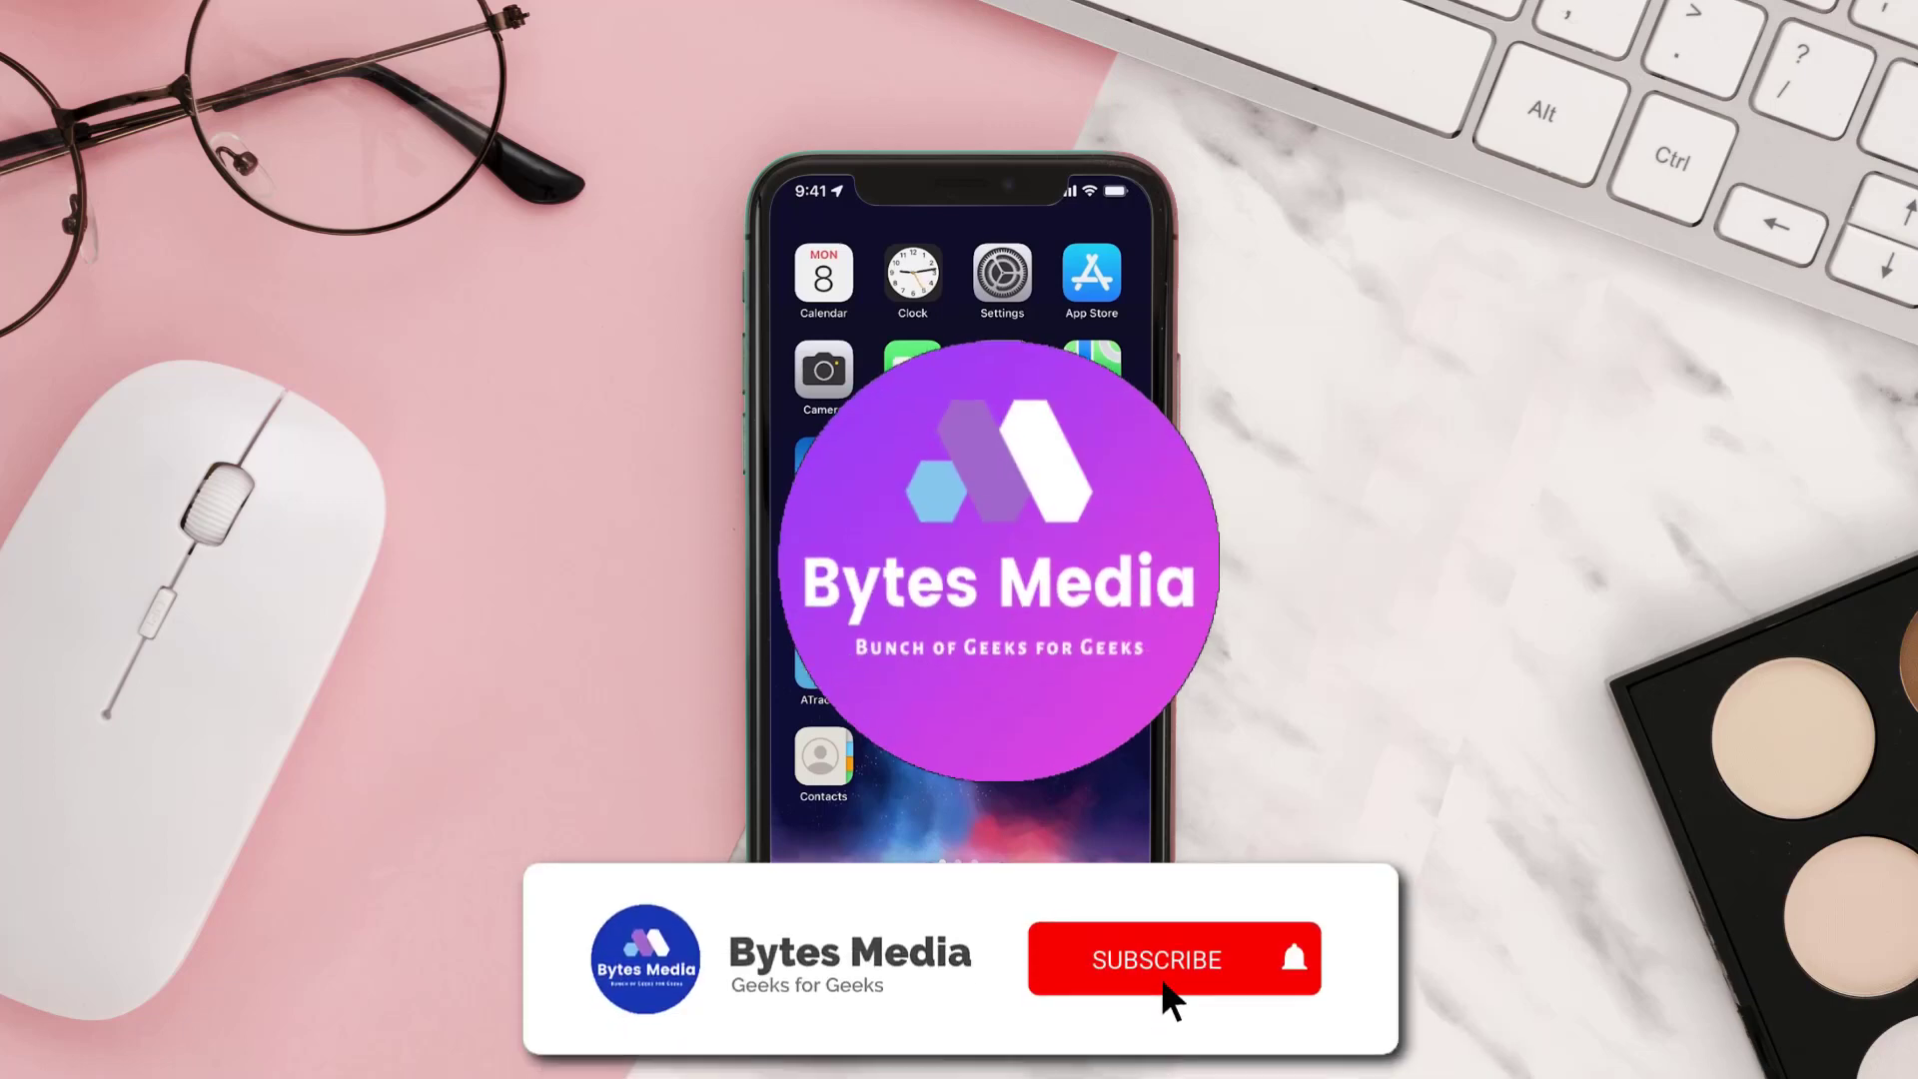
# Launch the App Store from the iPhone home screen.
pyautogui.click(1156, 959)
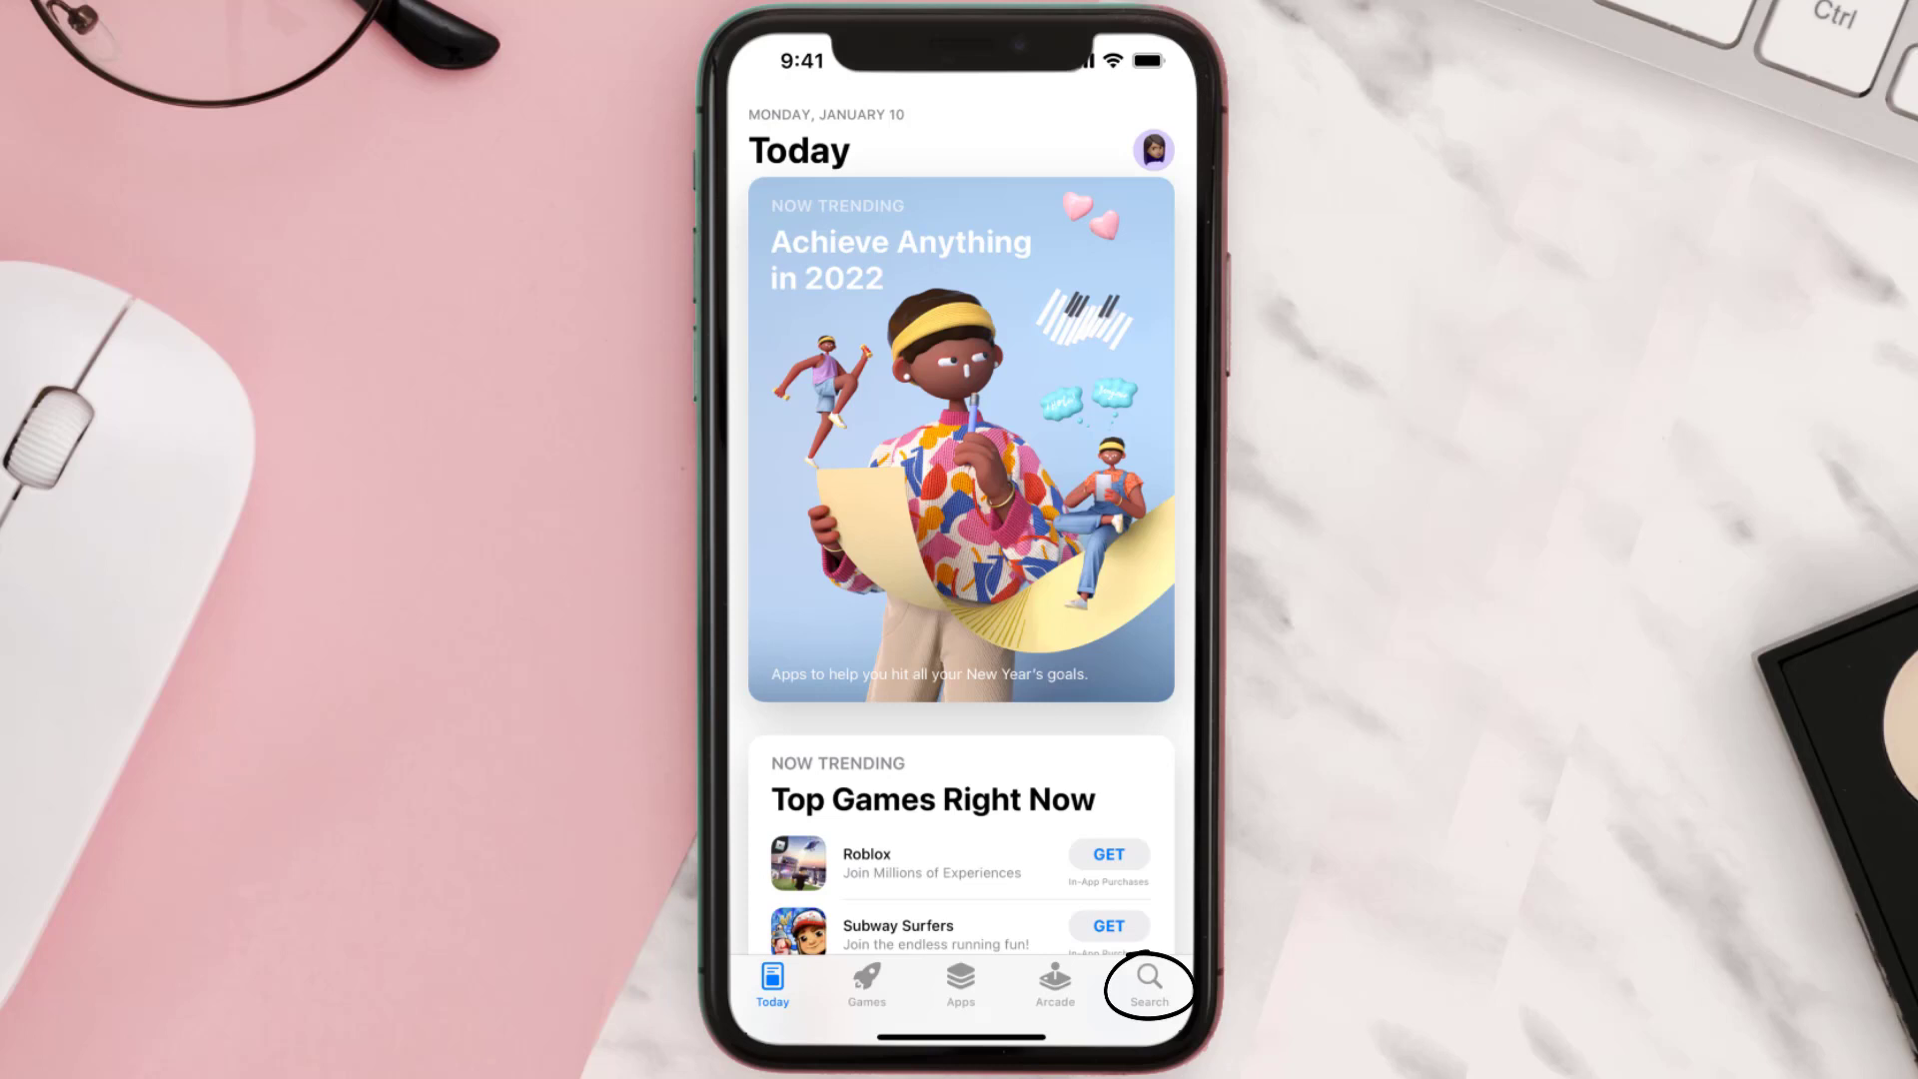
# Search the App Store for "sims parent" and install the SIMS Parent update.
pyautogui.click(1144, 984)
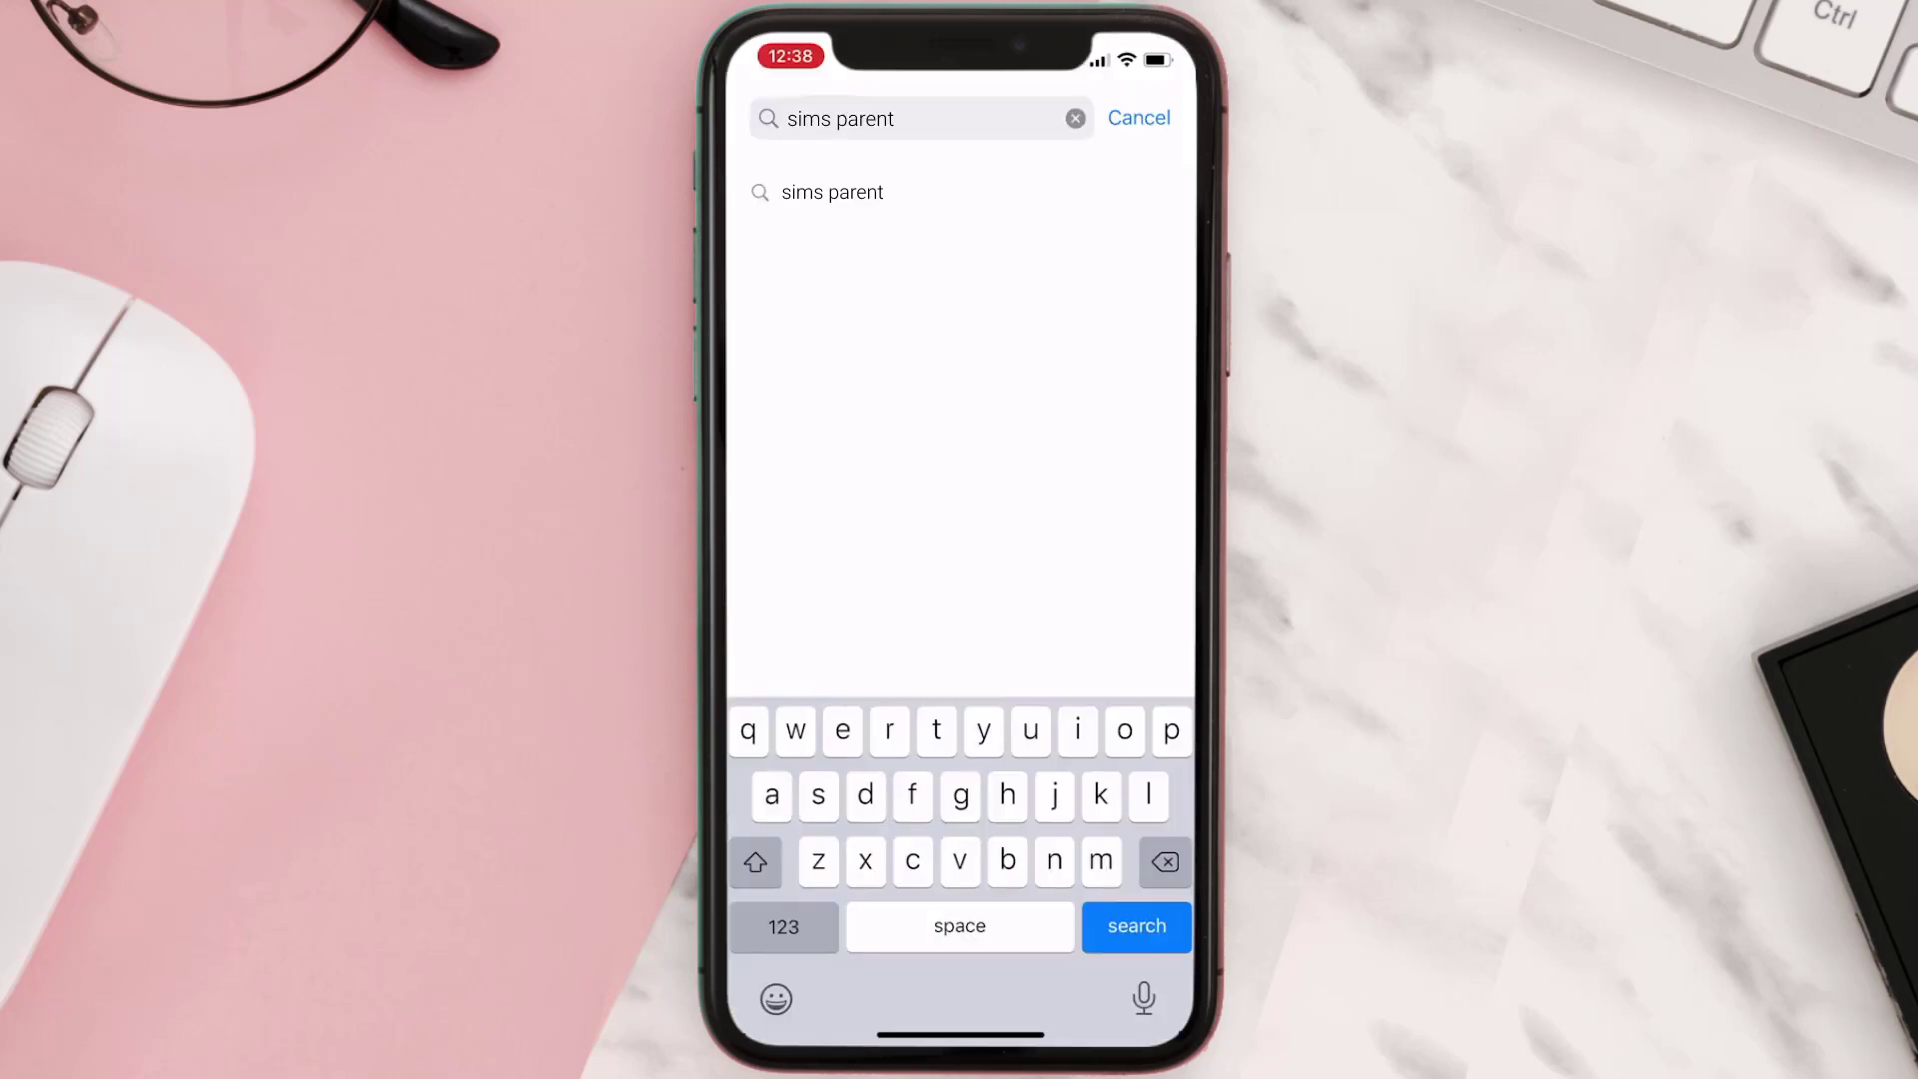
pyautogui.click(1134, 926)
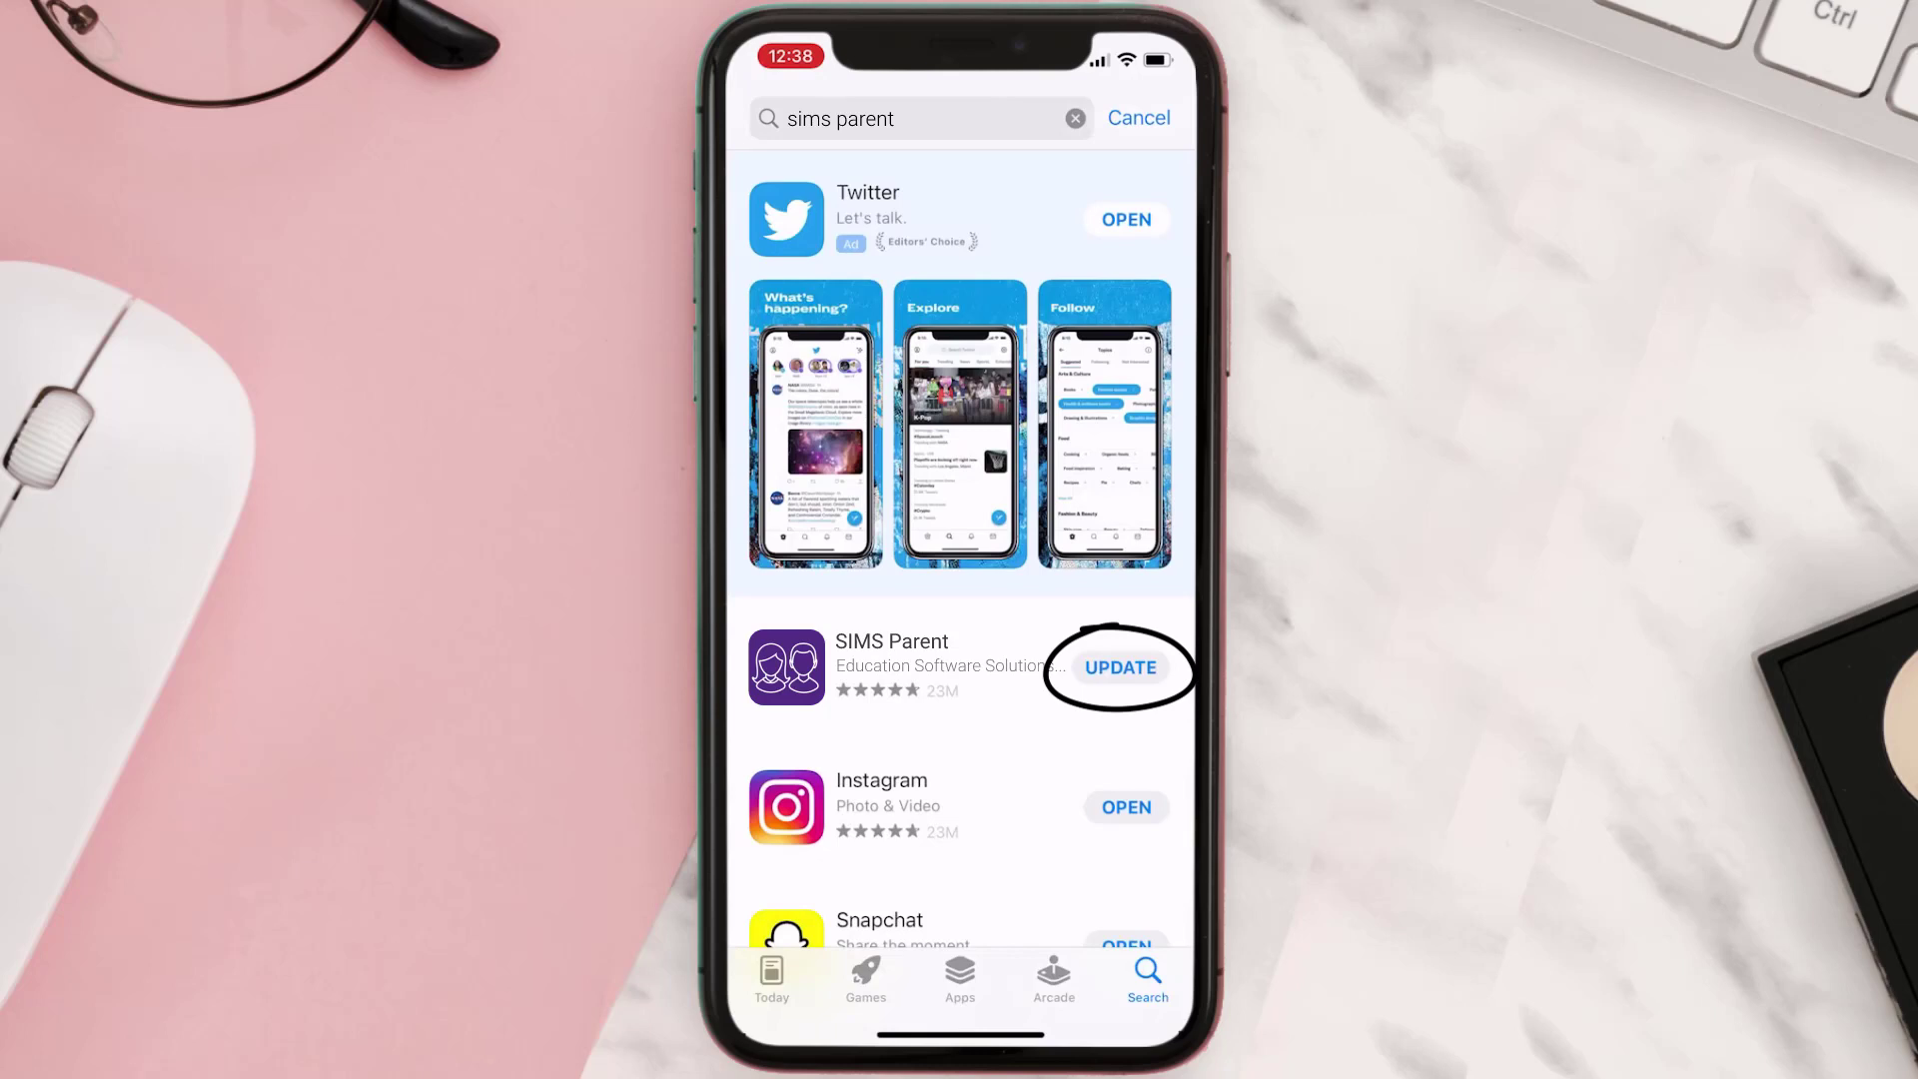
pyautogui.click(1119, 668)
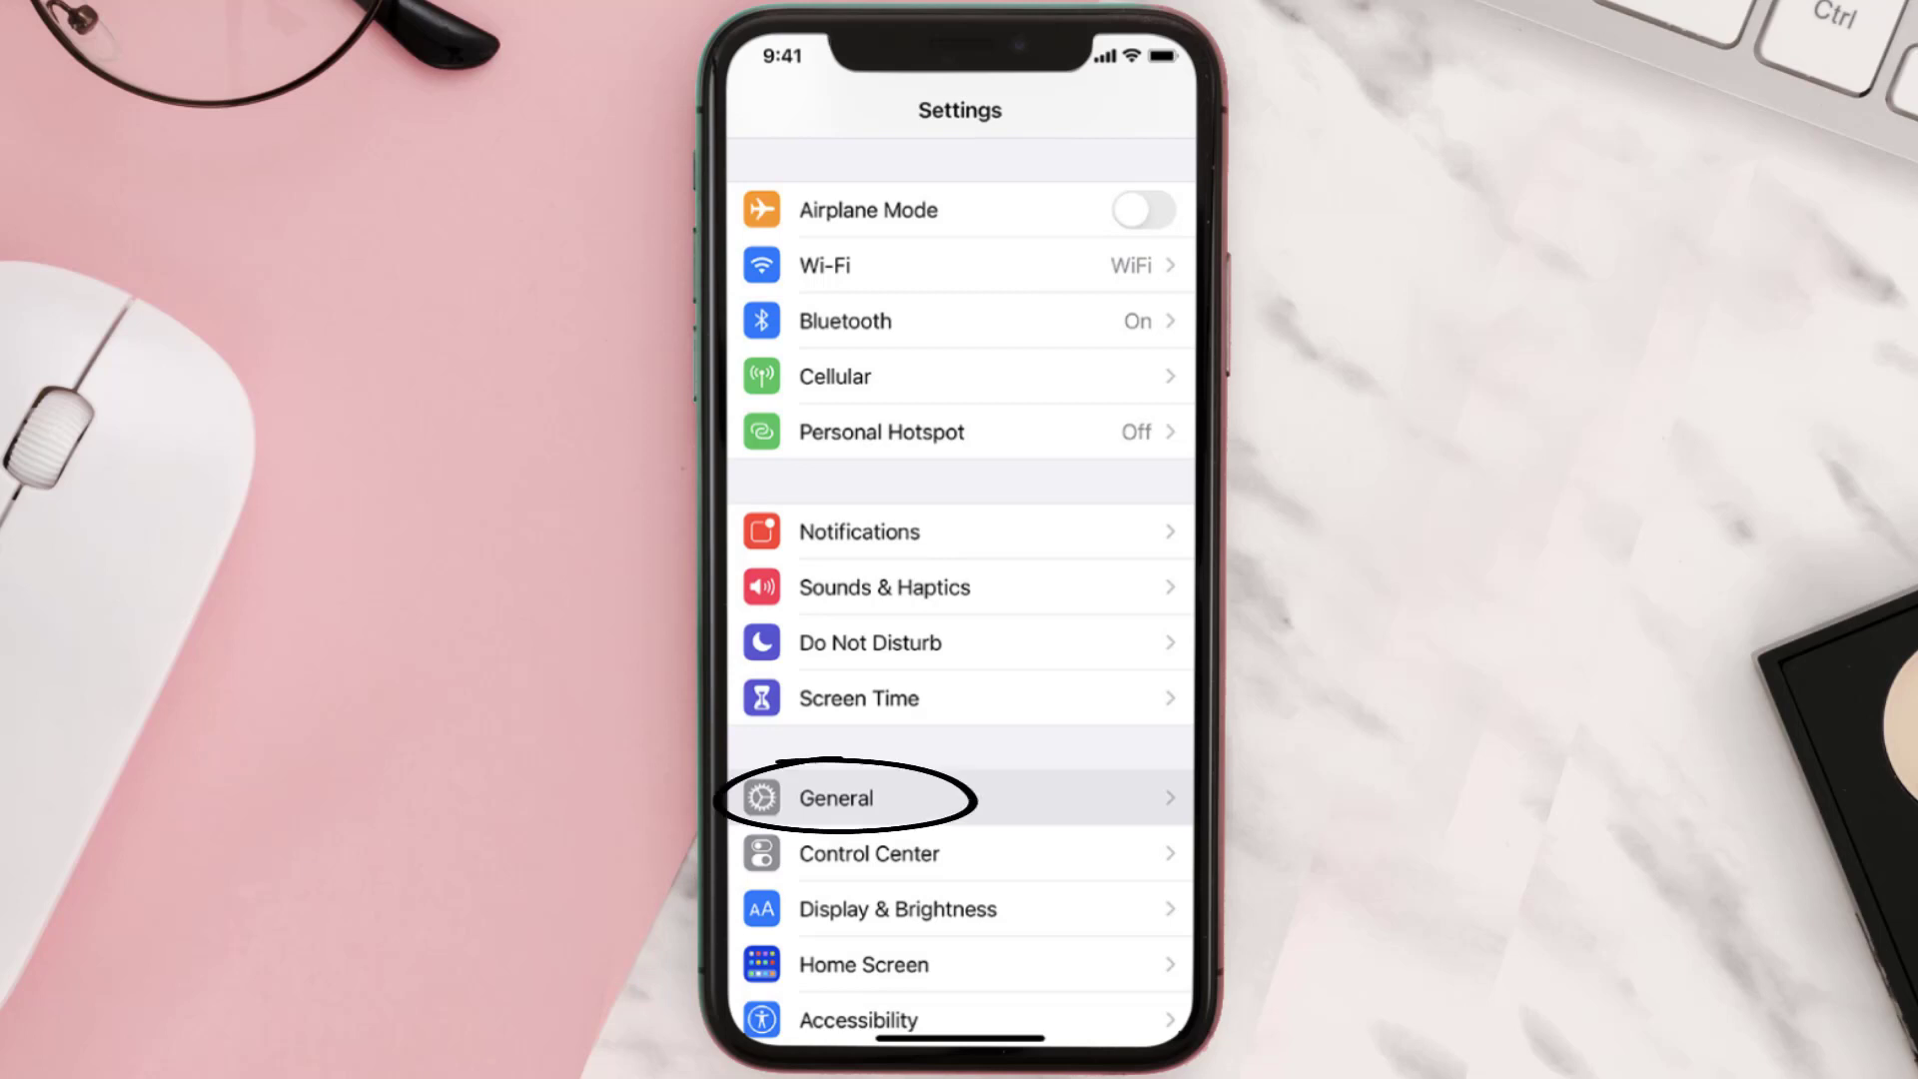
# Go to General > iPhone Storage > SIMS Parent in Settings.
pyautogui.click(835, 797)
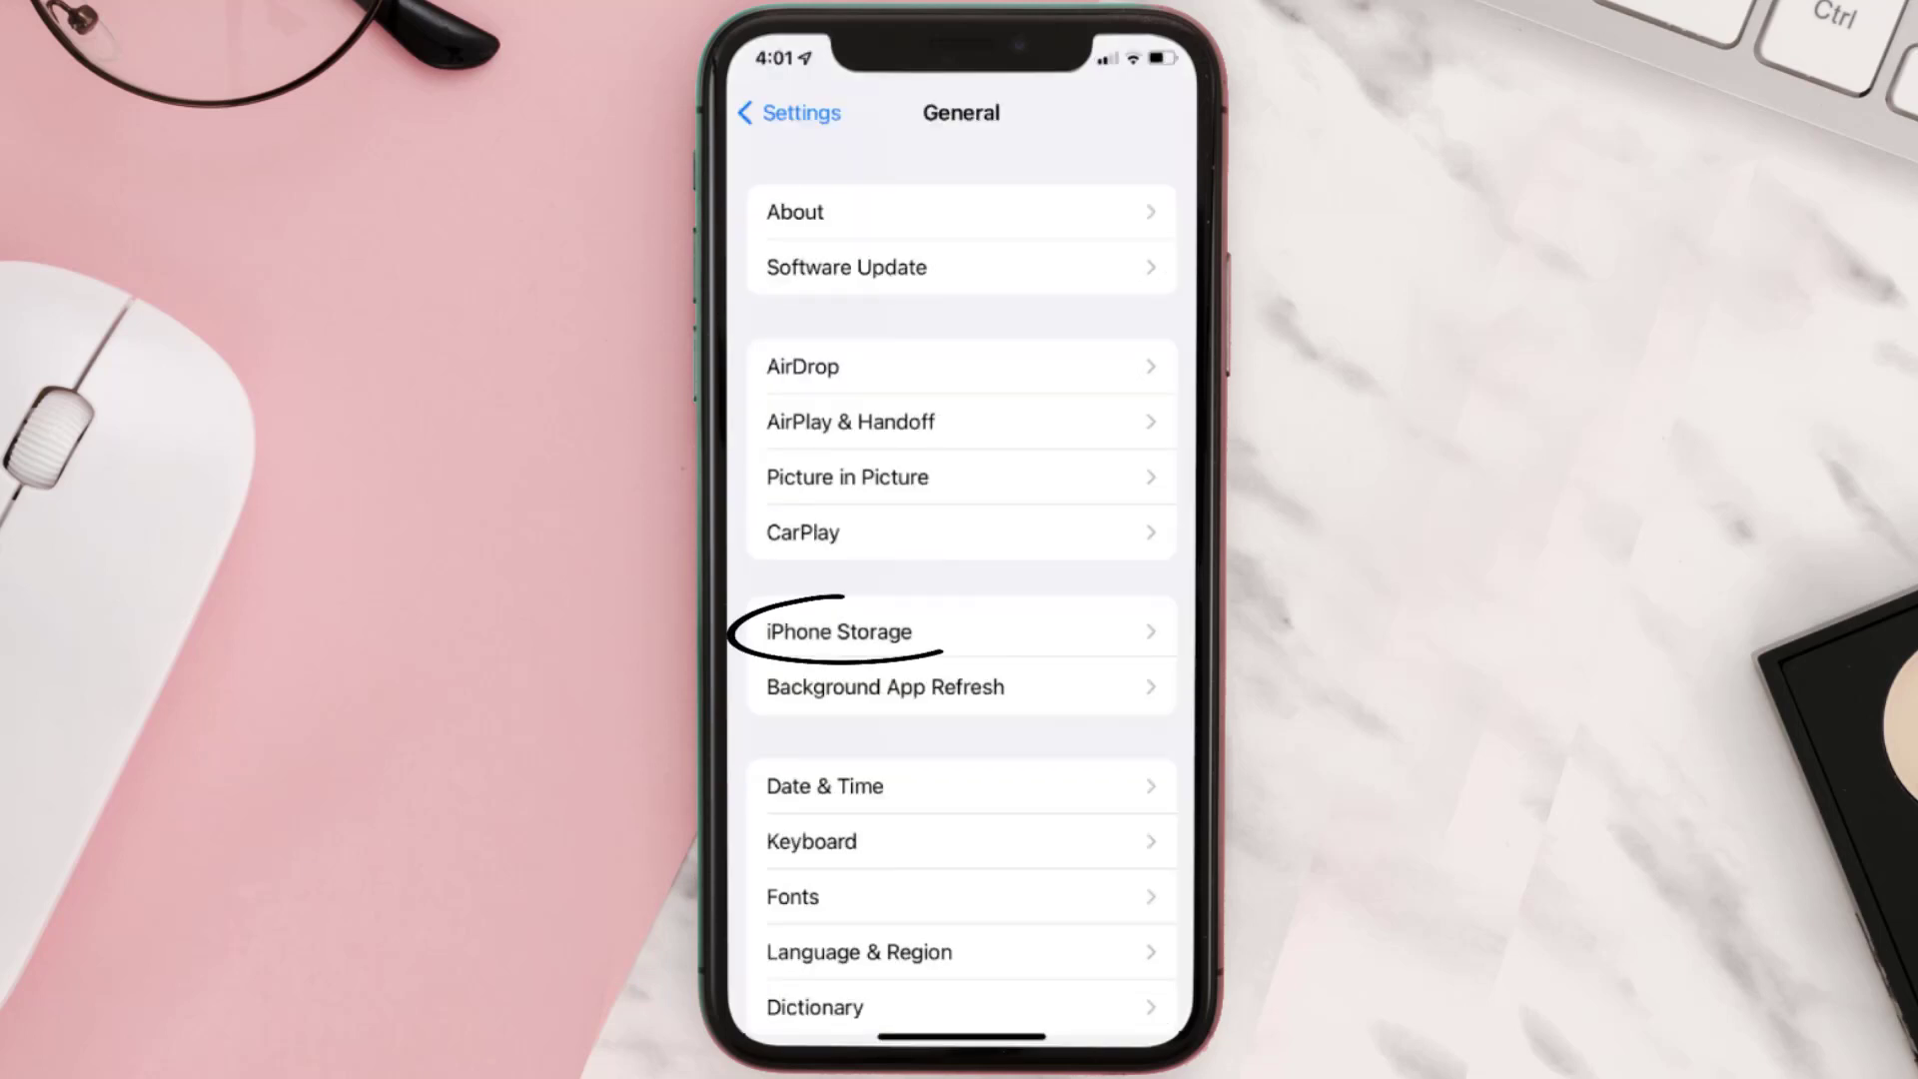
pyautogui.click(840, 631)
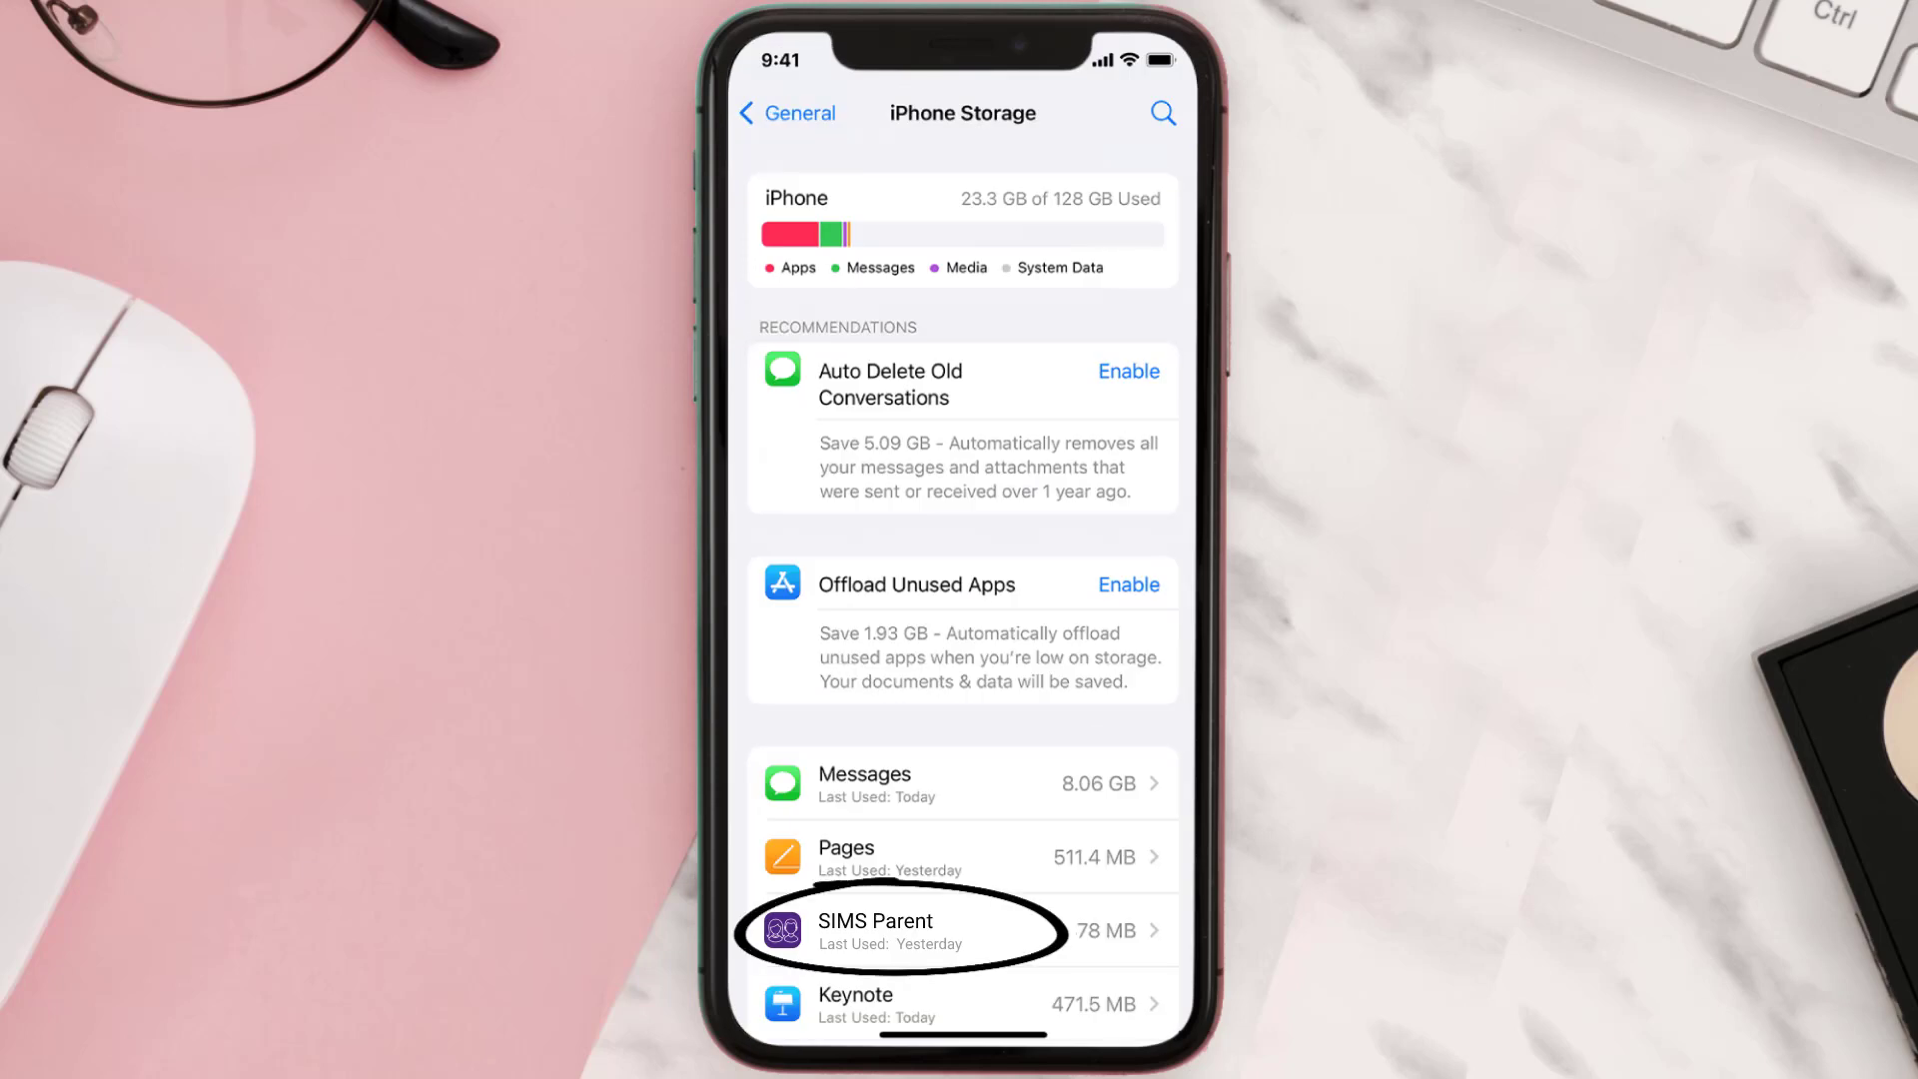
pyautogui.click(897, 930)
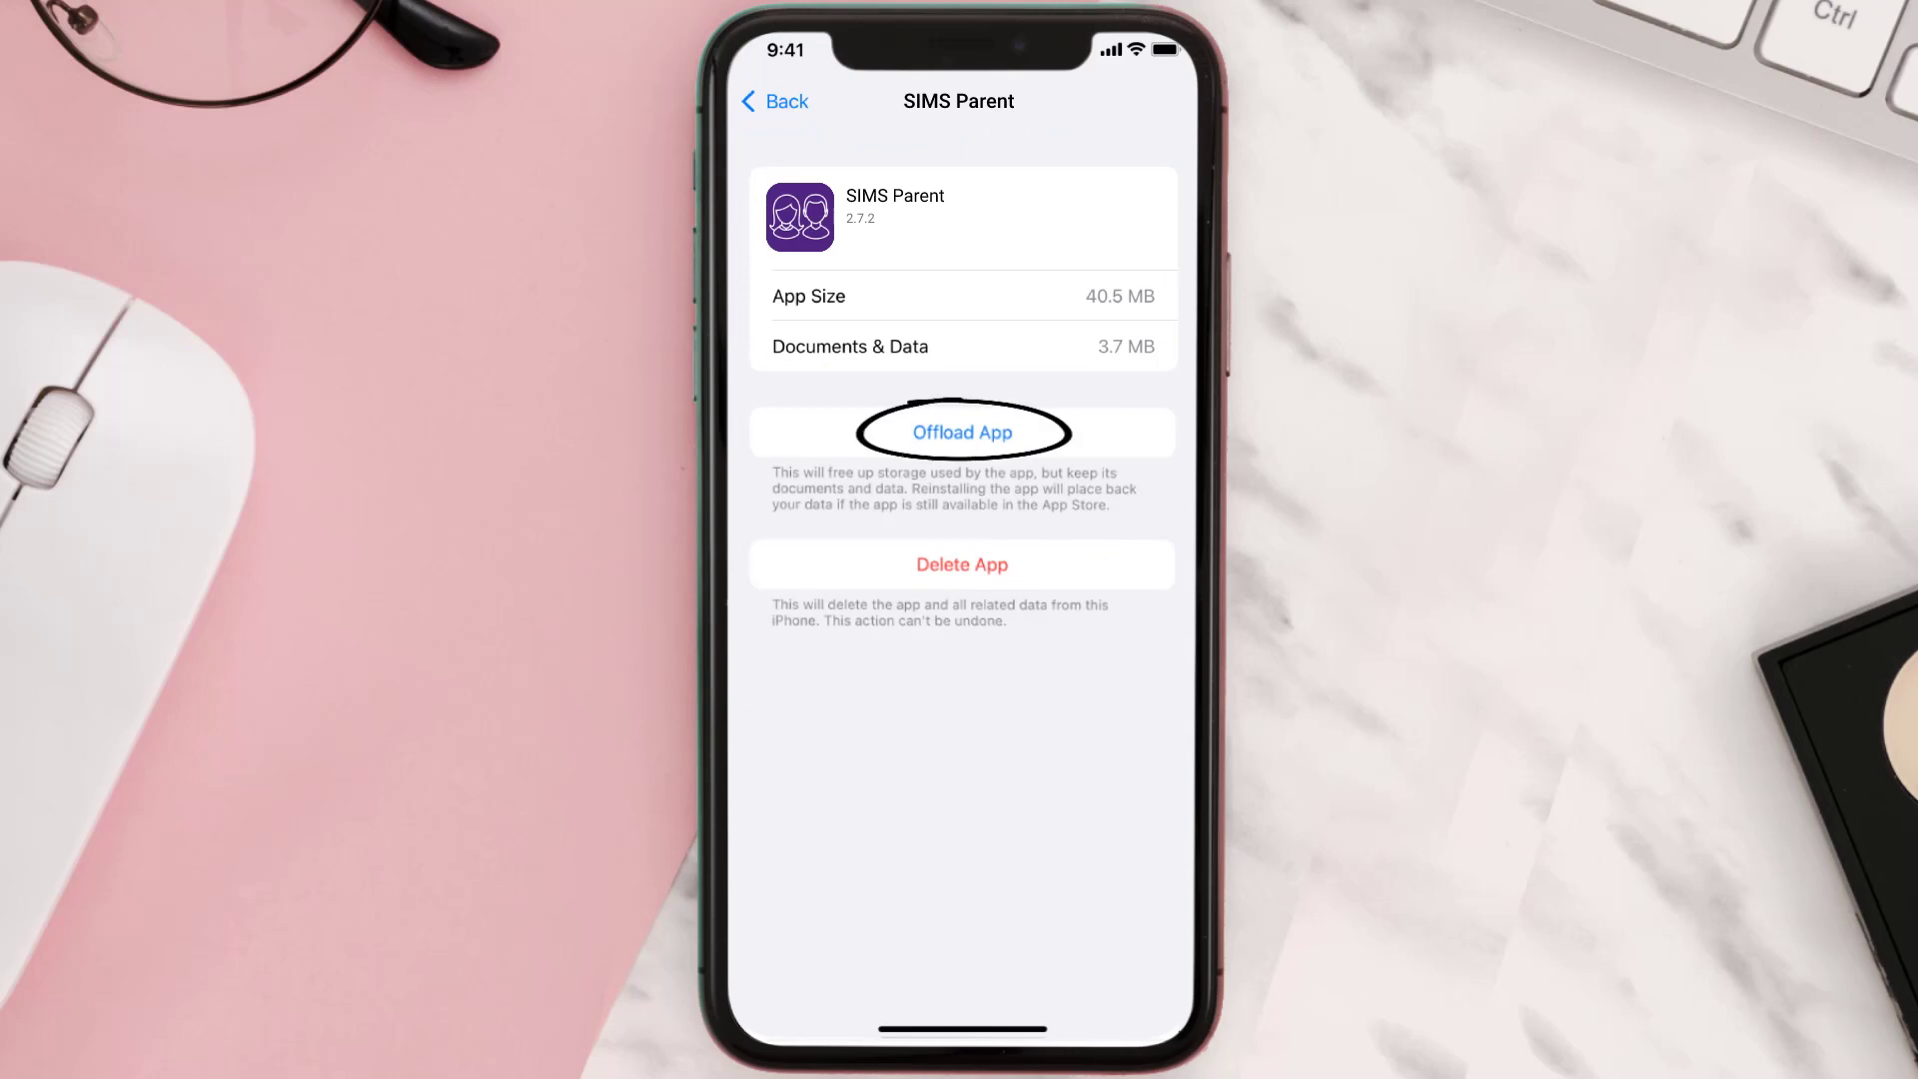
# Offload SIMS Parent keeping its data, then reinstall it from its storage page.
pyautogui.click(960, 432)
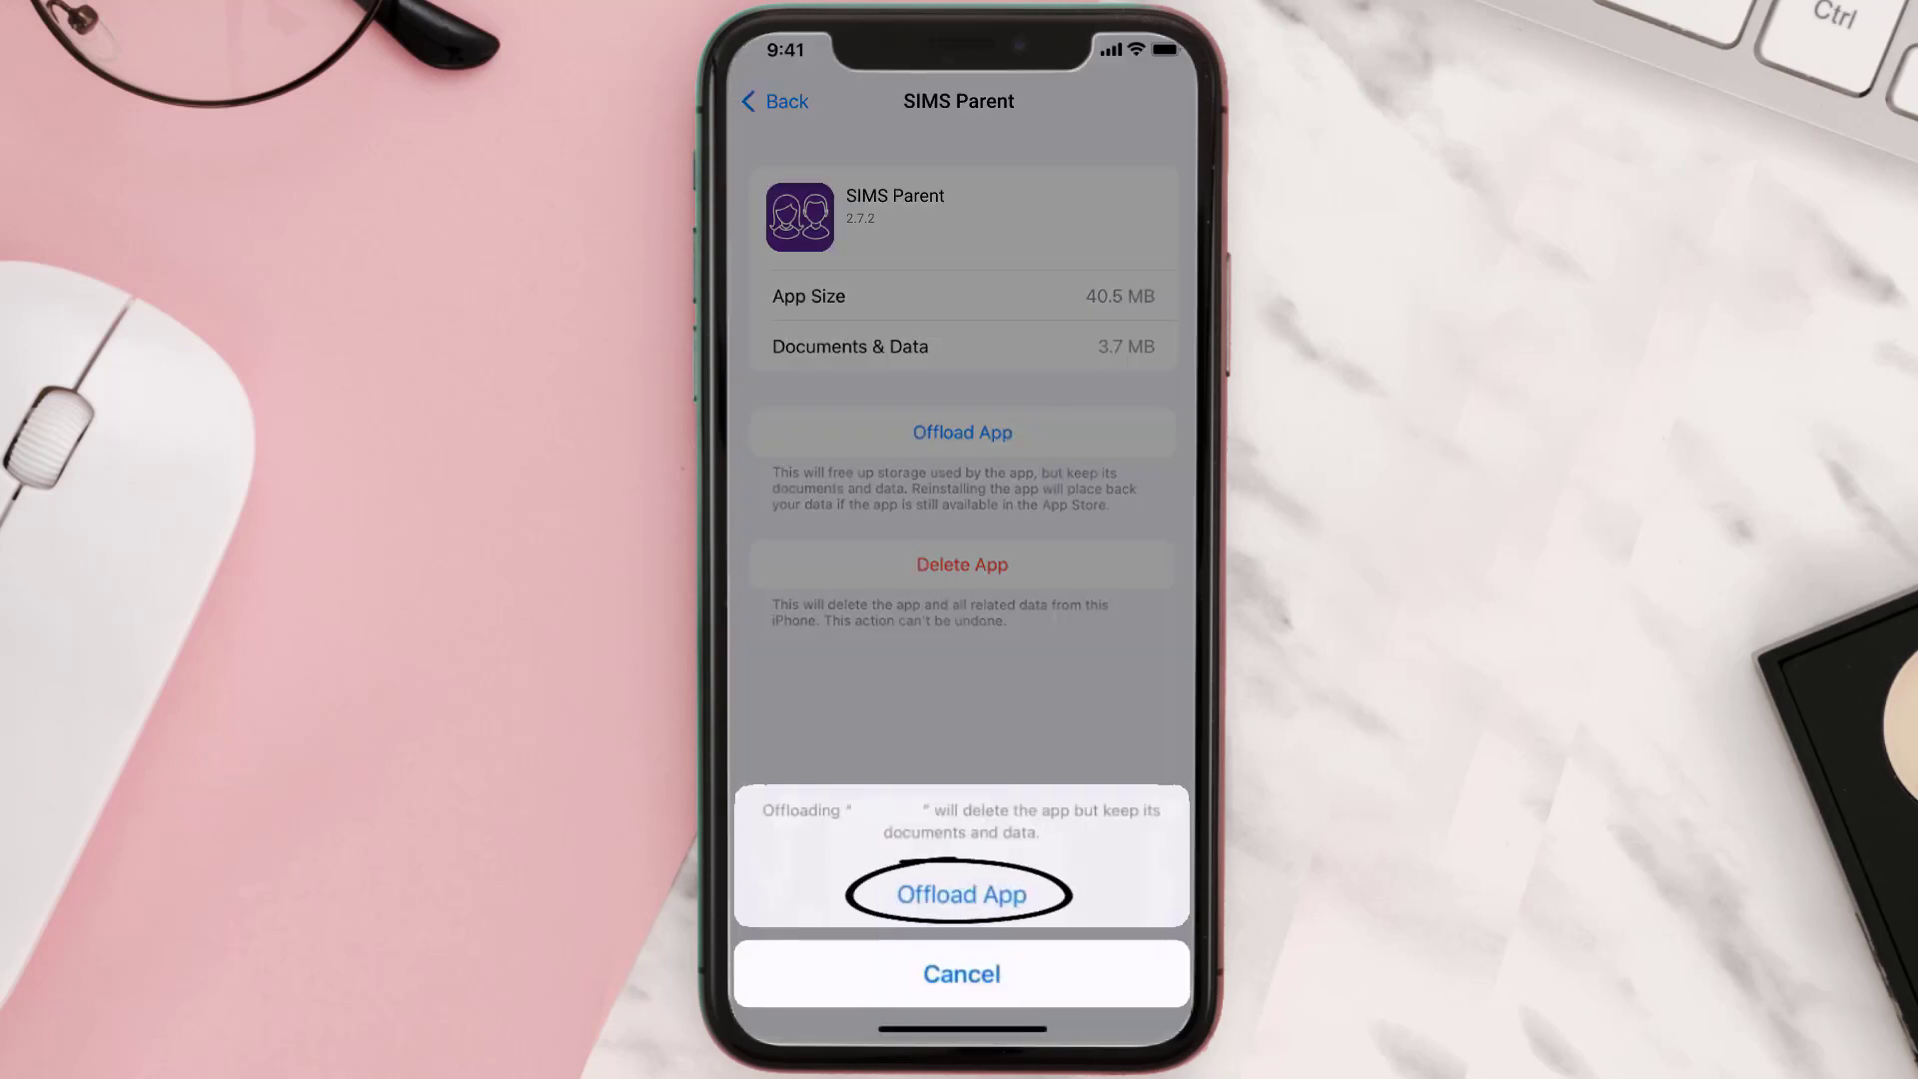
pyautogui.click(960, 893)
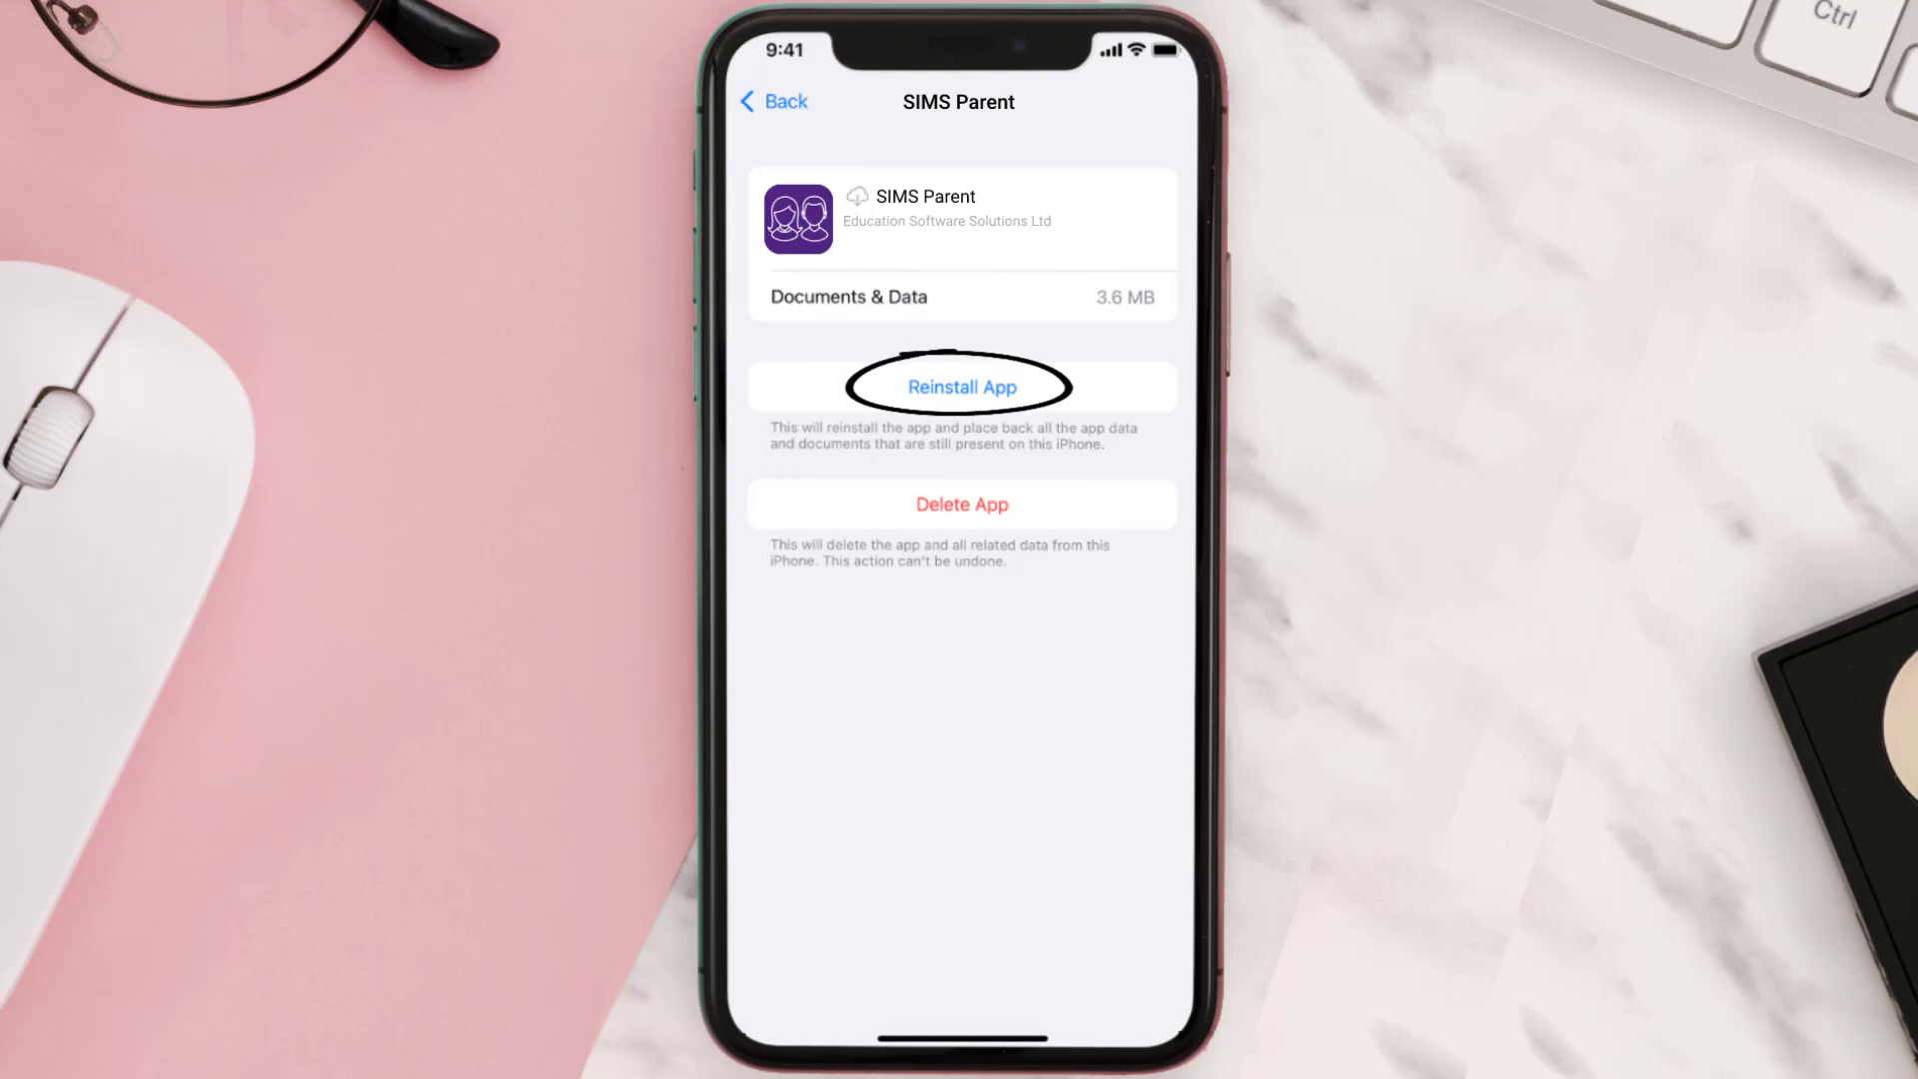
pyautogui.click(959, 387)
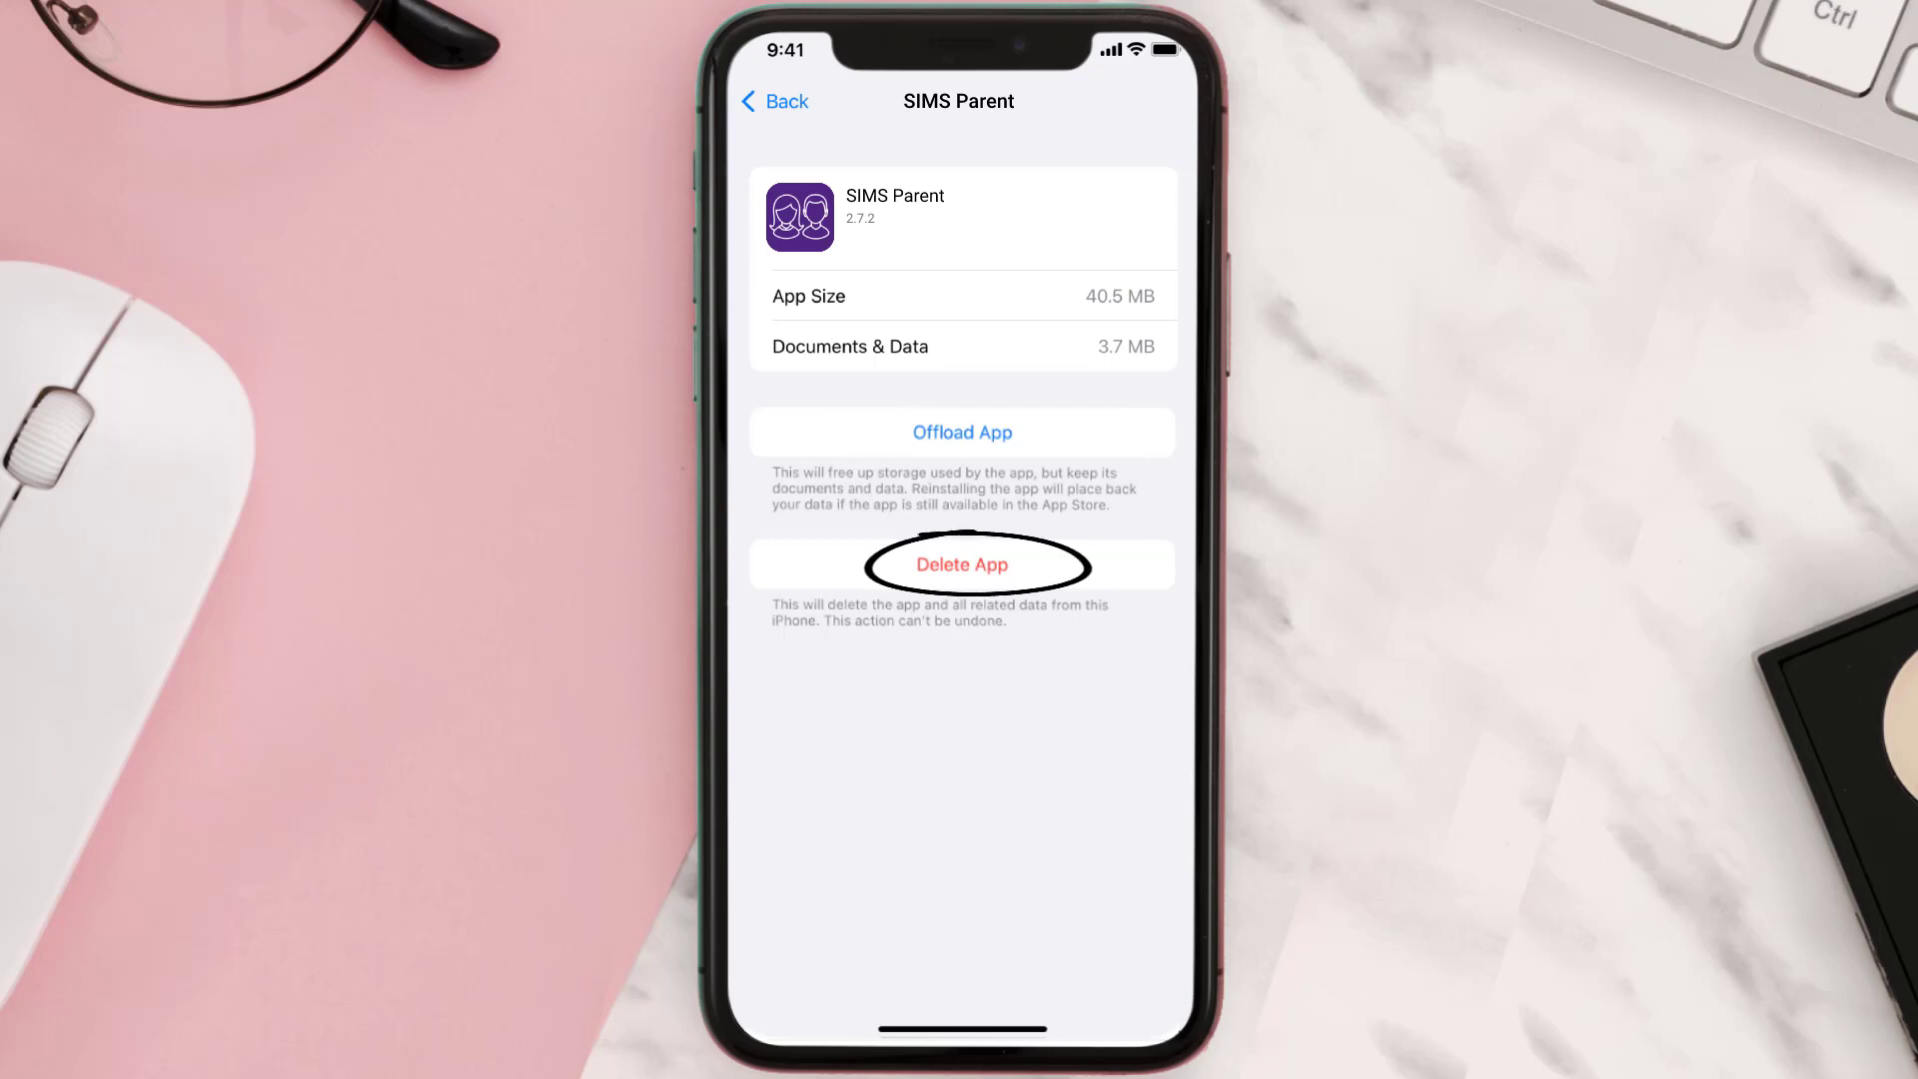
# Delete SIMS Parent and its data from the iPhone Storage page.
pyautogui.click(960, 563)
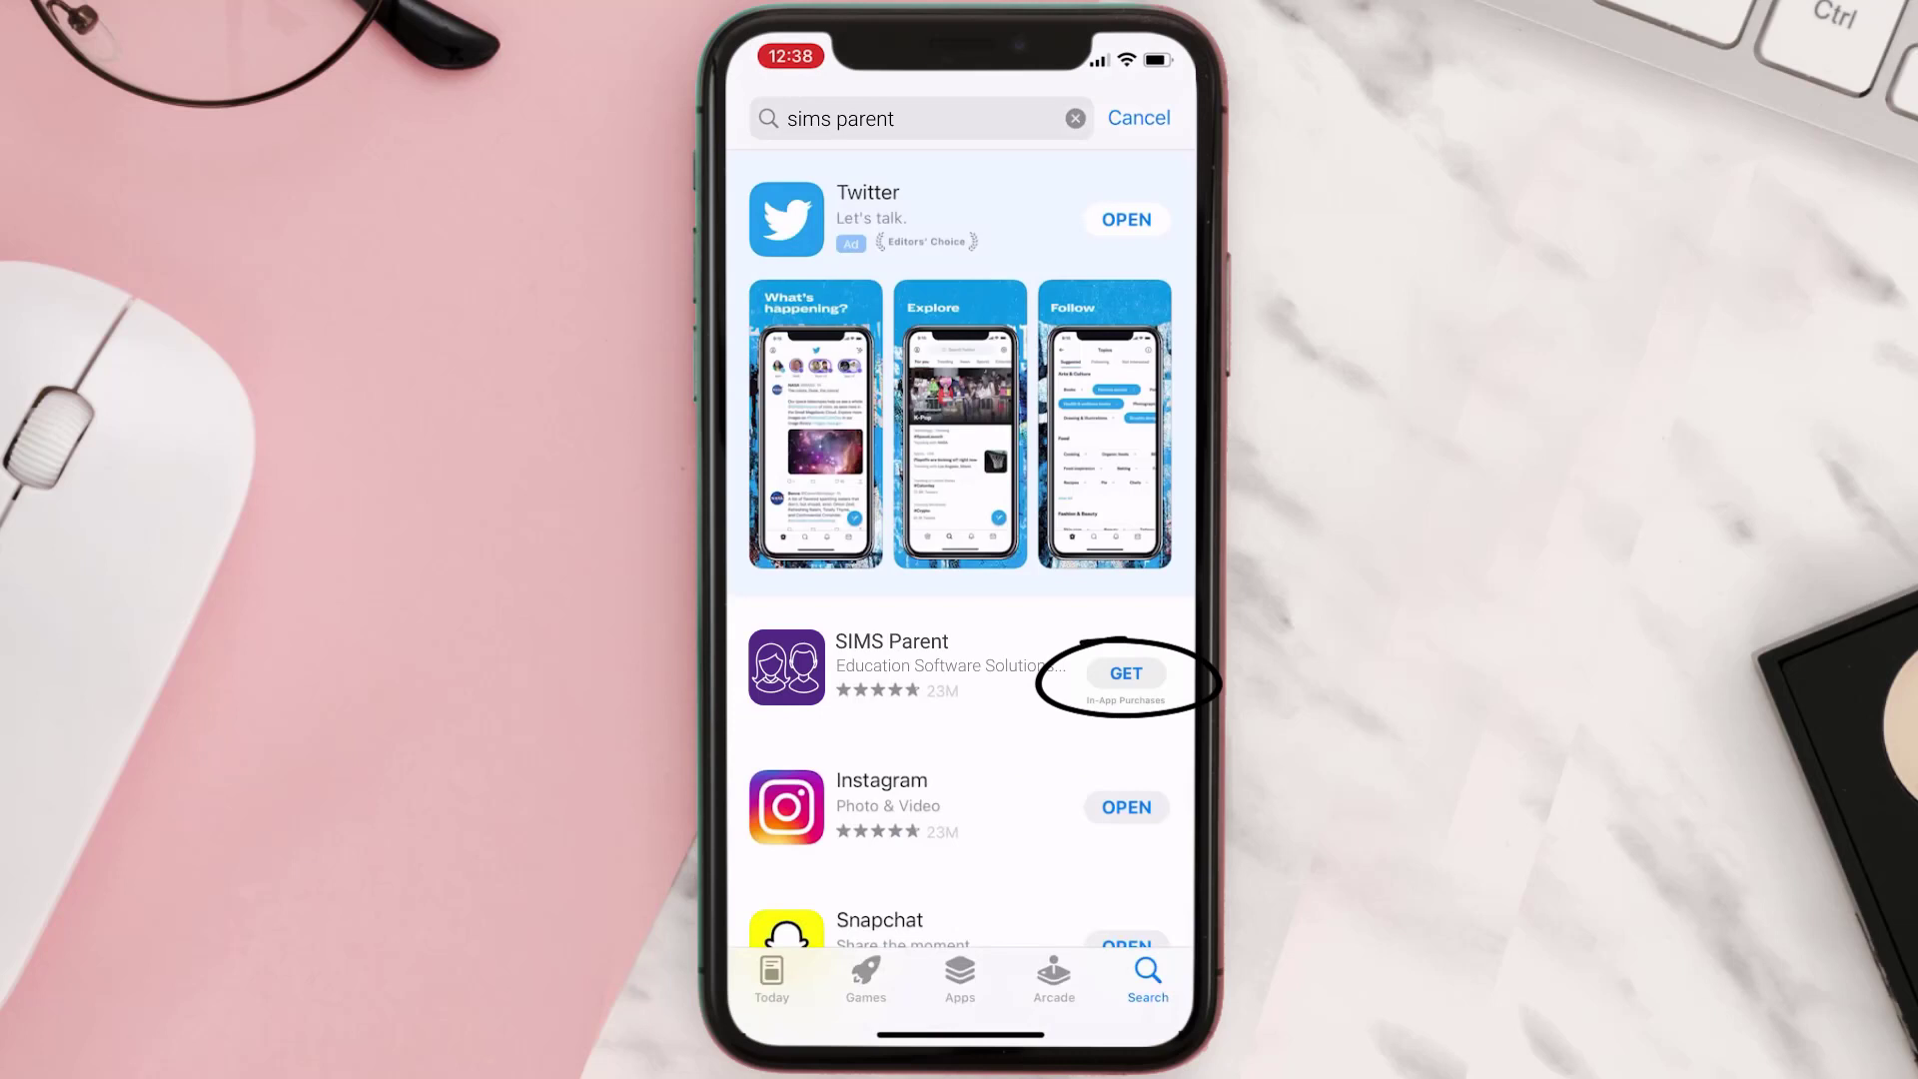
# Download SIMS Parent again from the App Store search results.
pyautogui.click(1123, 673)
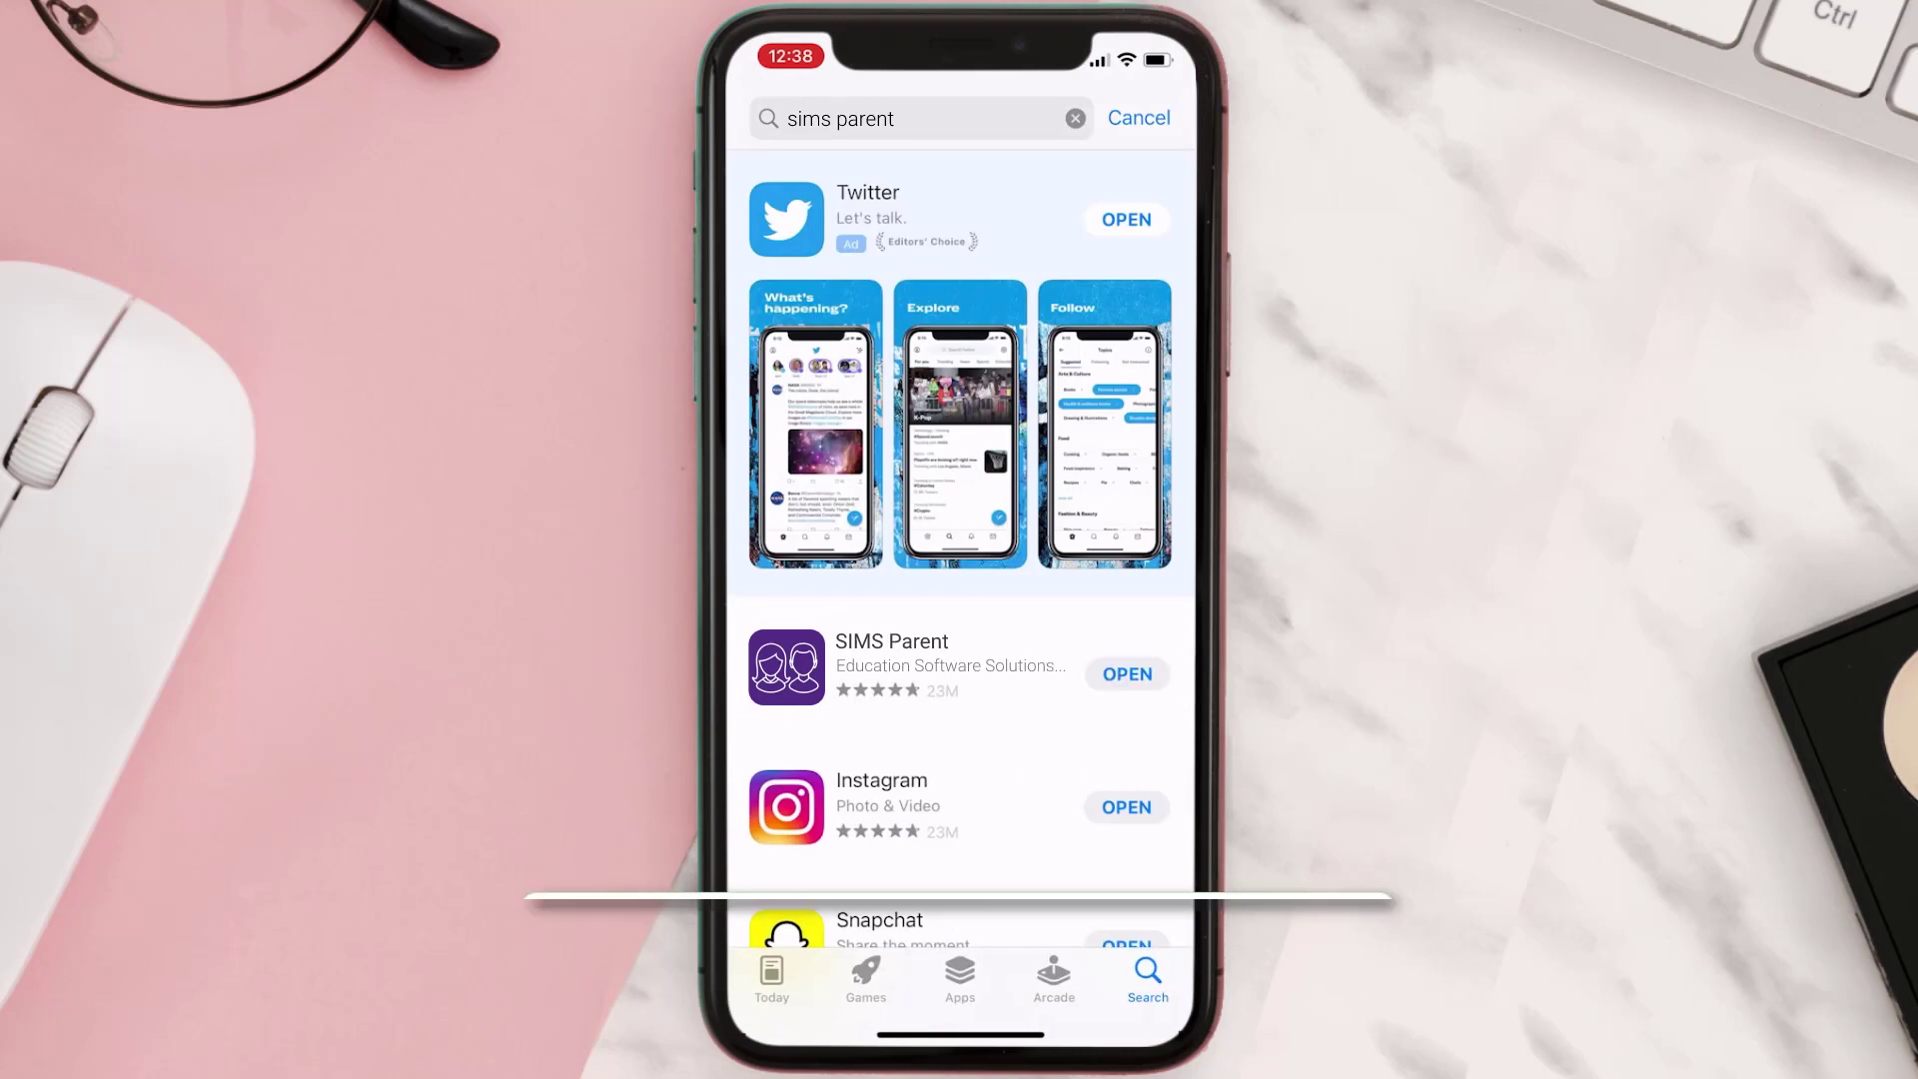